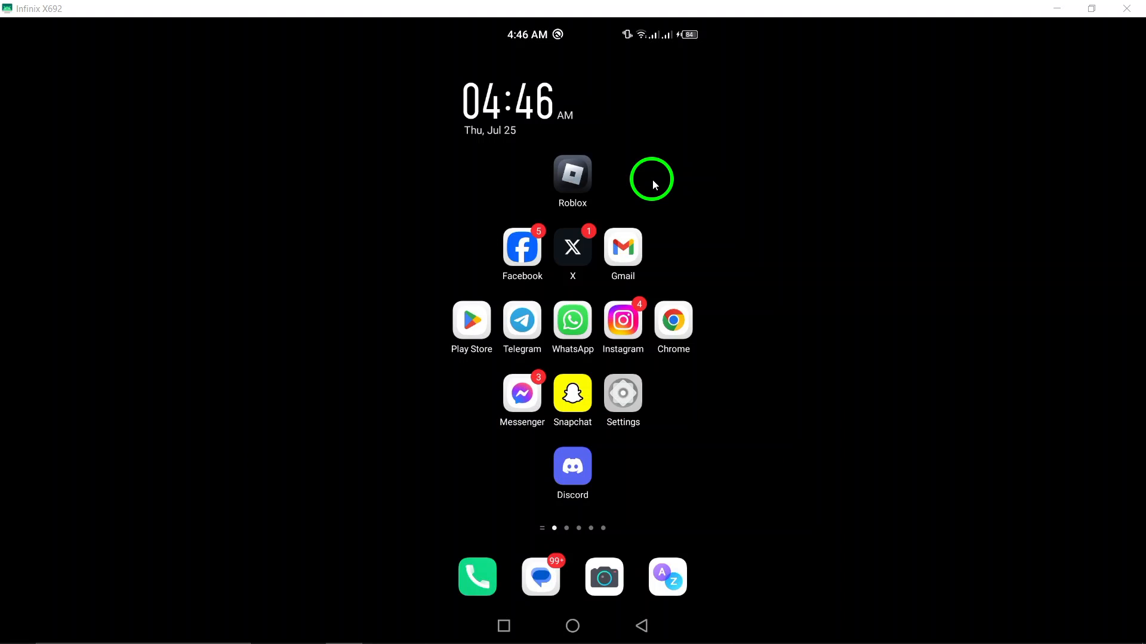
{"action": "mouse_move", "coordinate": [573, 432]}
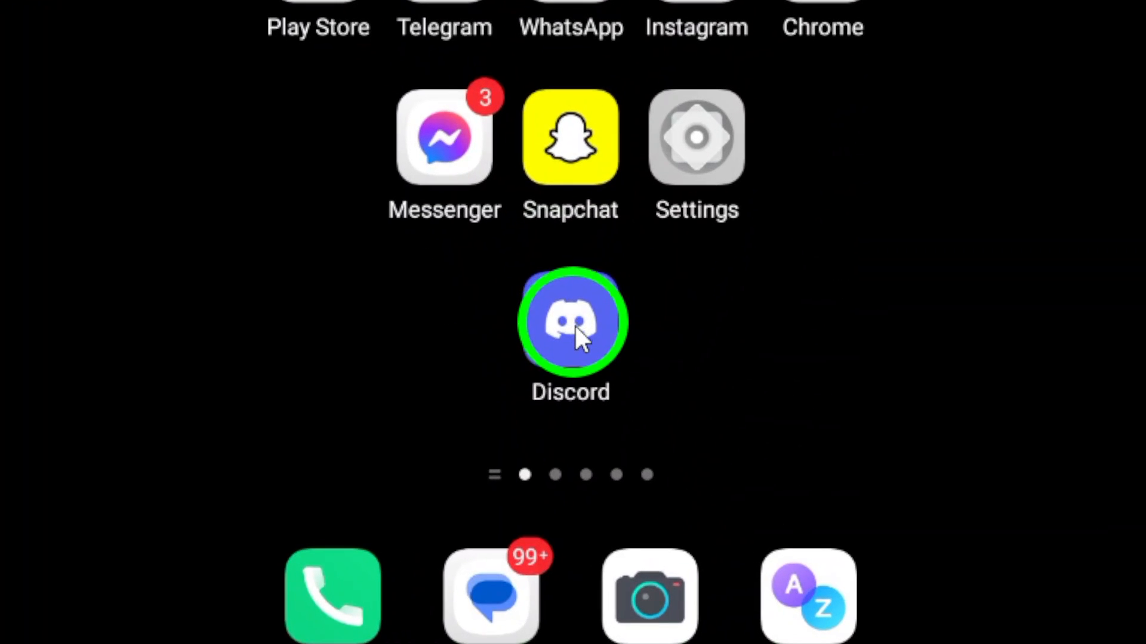
Step: Copy the profile invite link from the Add Friends screen via Copy Link
{"action": "left_click", "coordinate": [569, 322]}
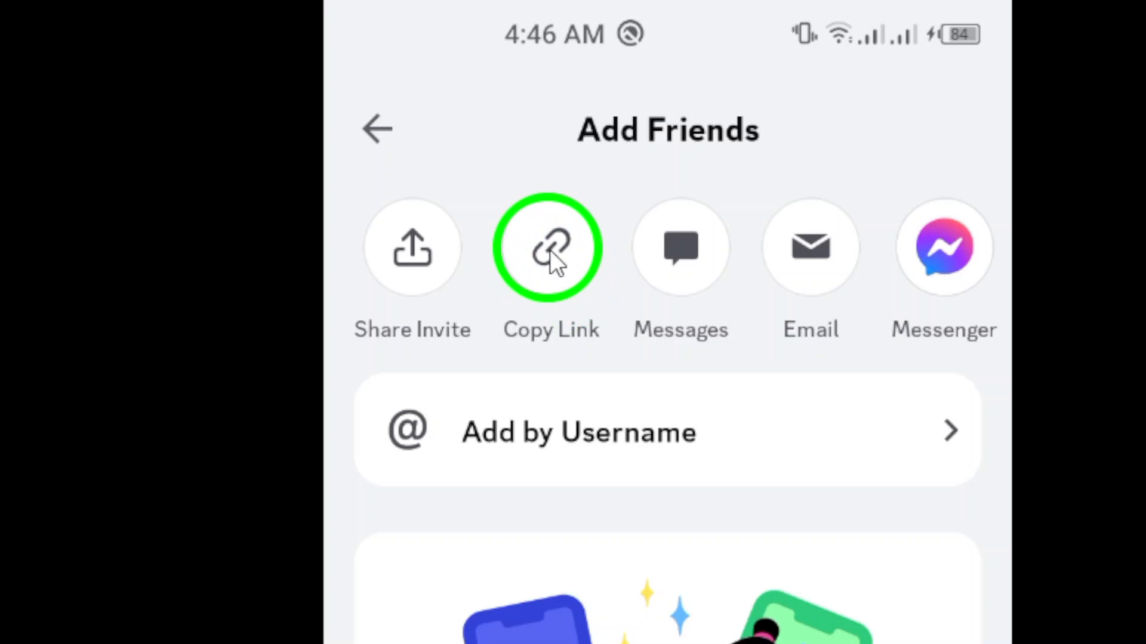
{"action": "mouse_move", "coordinate": [588, 344]}
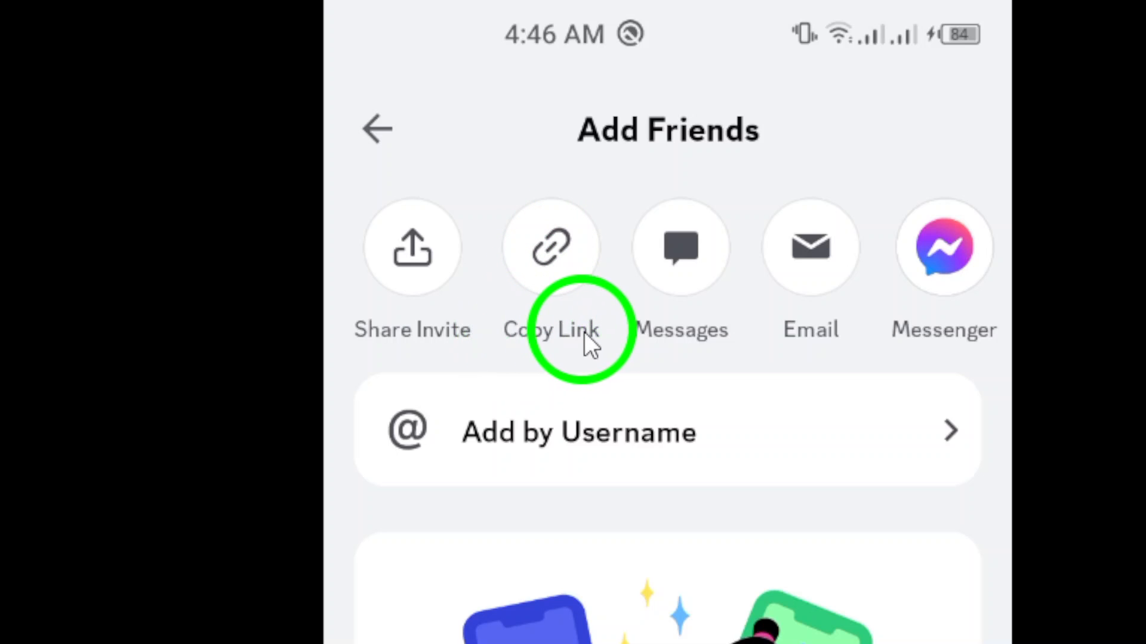